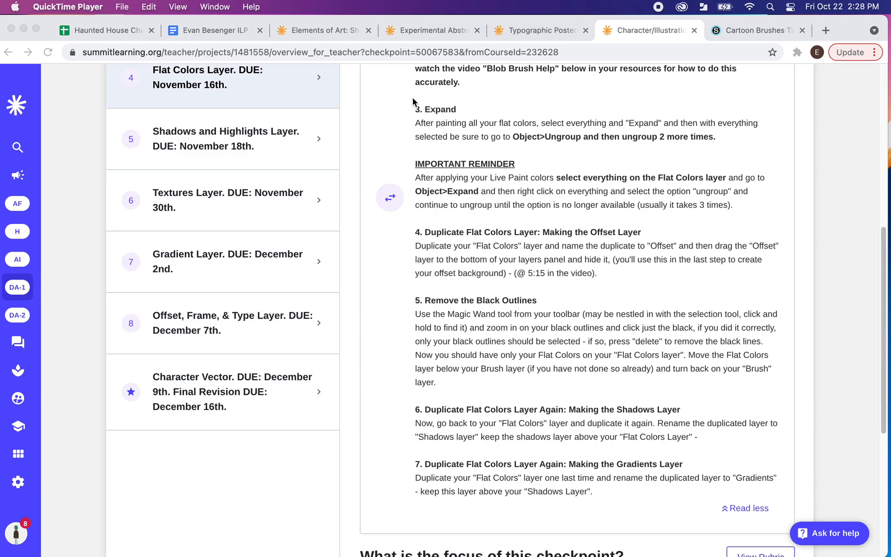
mouse_move(419, 470)
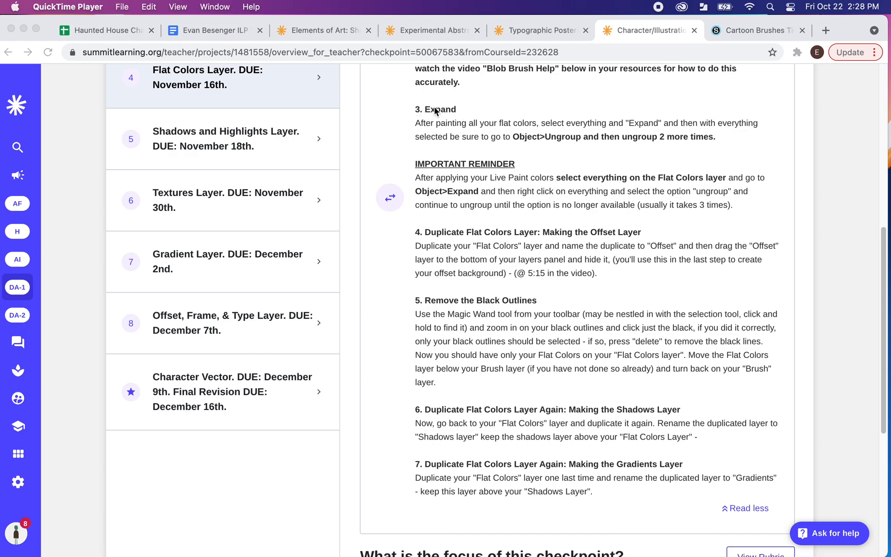
mouse_move(436, 283)
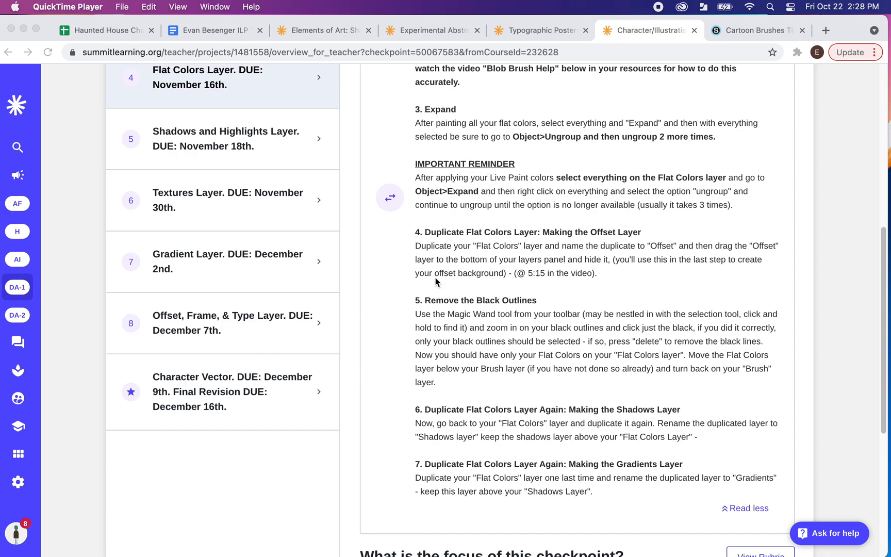
- Bring up the Wile E. Coyote illustration and target the top Flat Colors layer's artwork
left_click(402, 536)
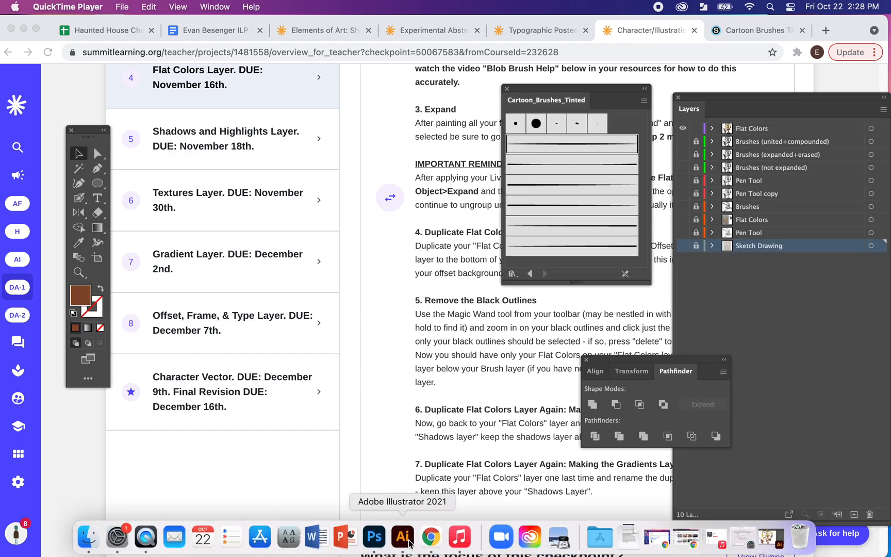
left_click(403, 536)
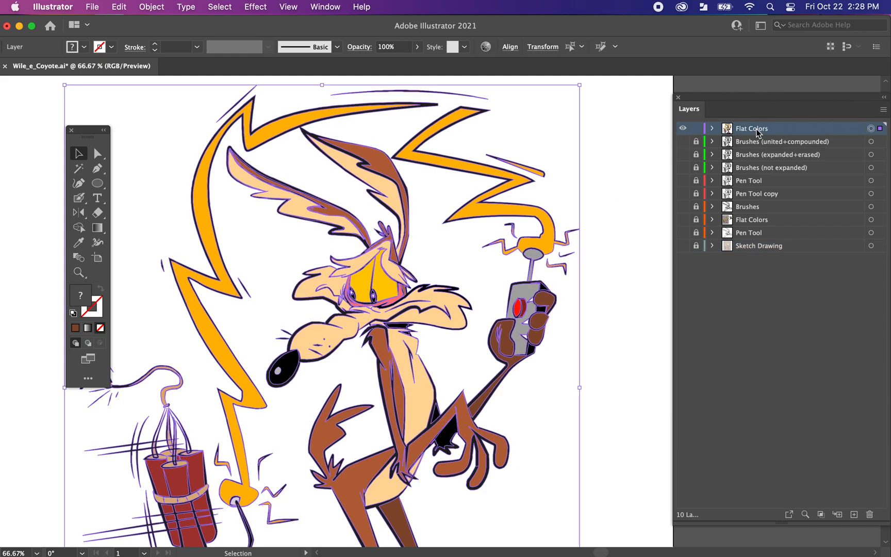
- Run Object > Expand on the selected Flat Colors artwork
left_click(151, 7)
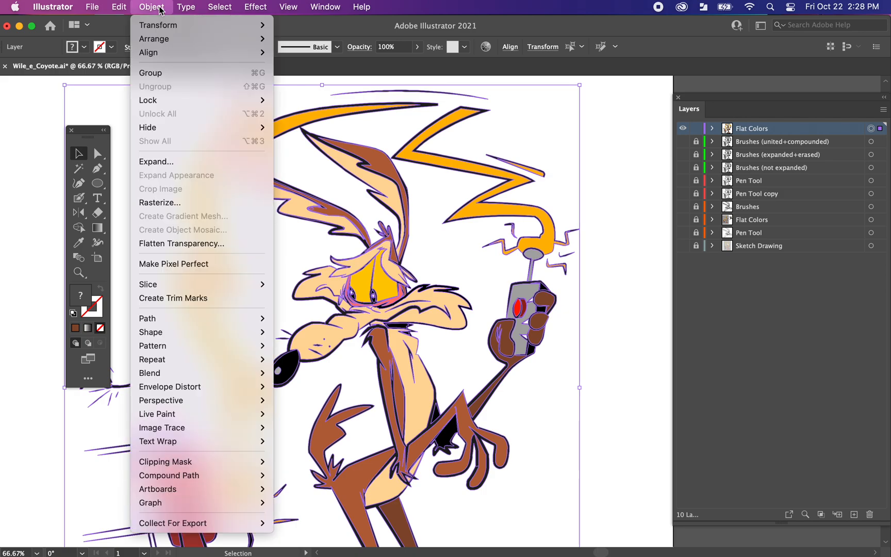
mouse_move(166, 162)
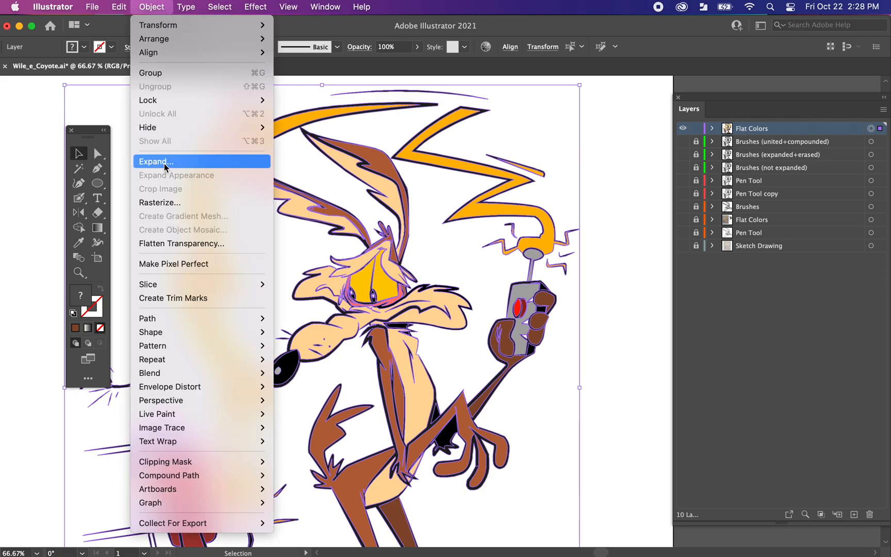
left_click(156, 161)
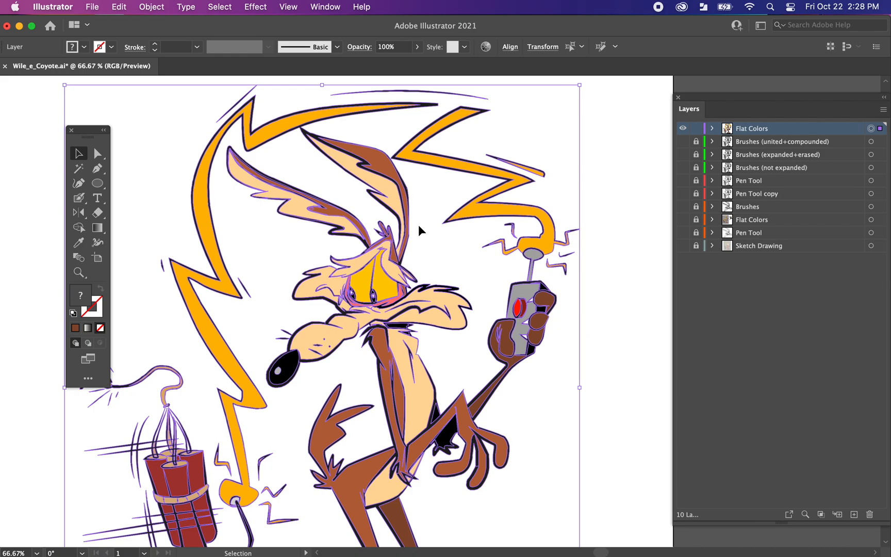
mouse_move(431, 241)
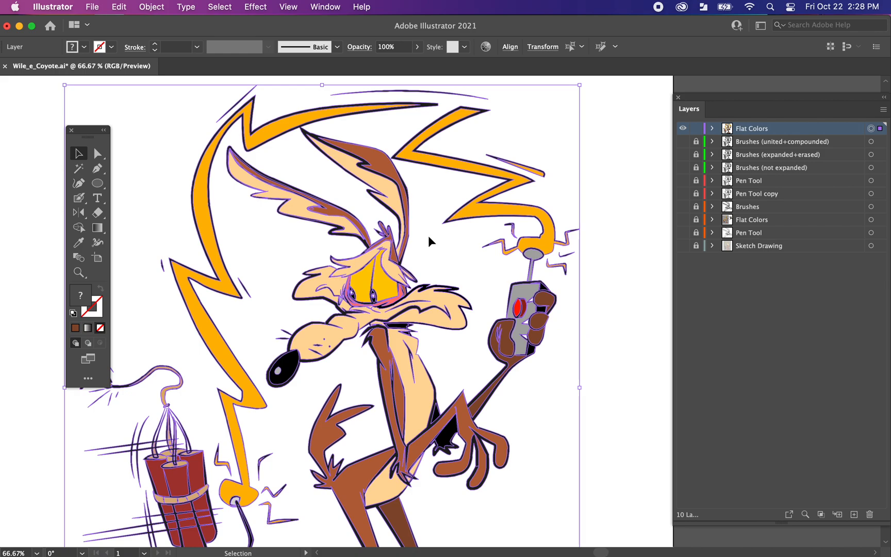
mouse_move(438, 253)
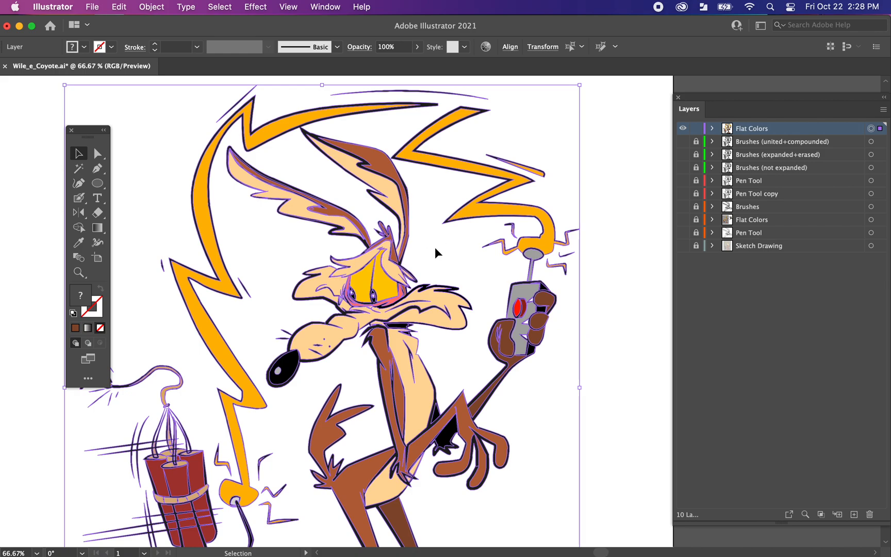
mouse_move(446, 263)
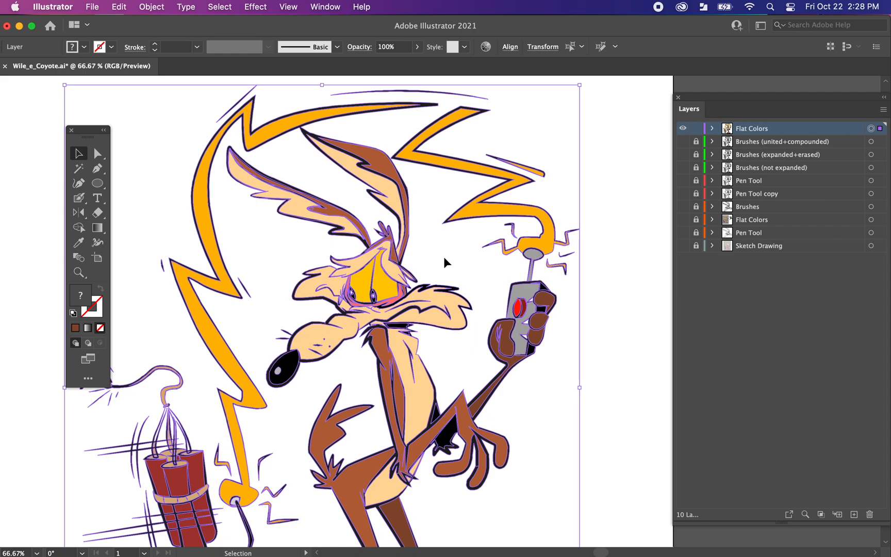
mouse_move(625, 263)
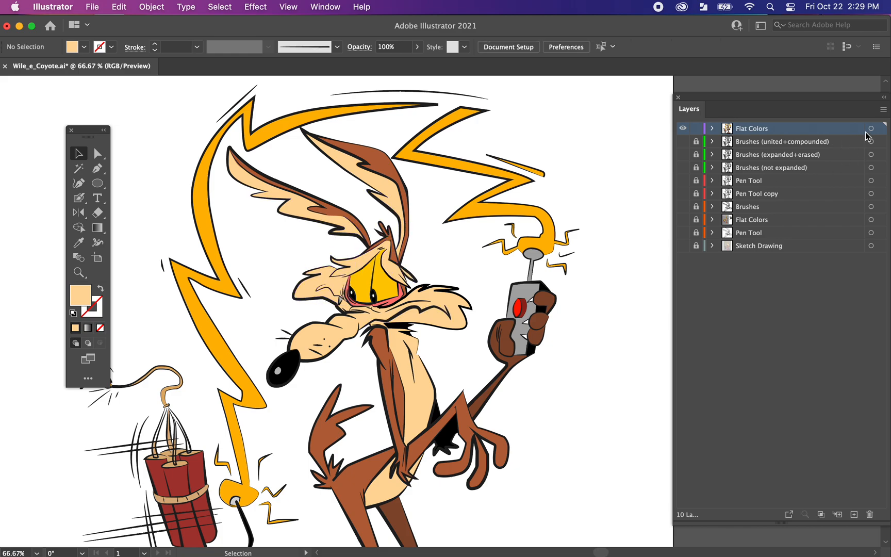
left_click(871, 127)
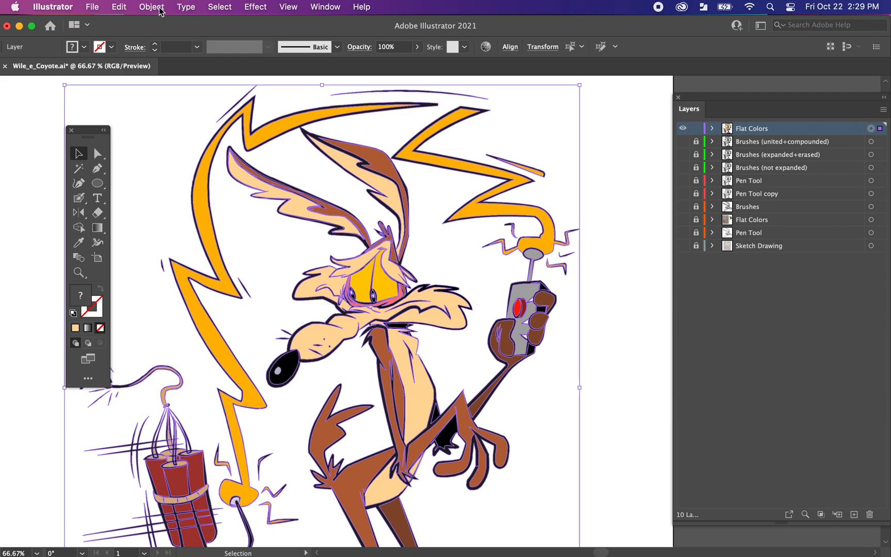
left_click(152, 7)
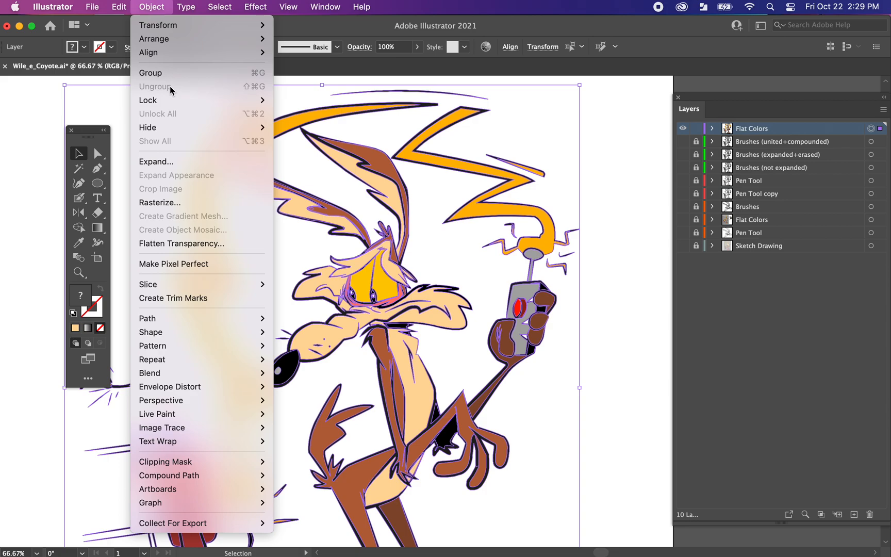
mouse_move(181, 91)
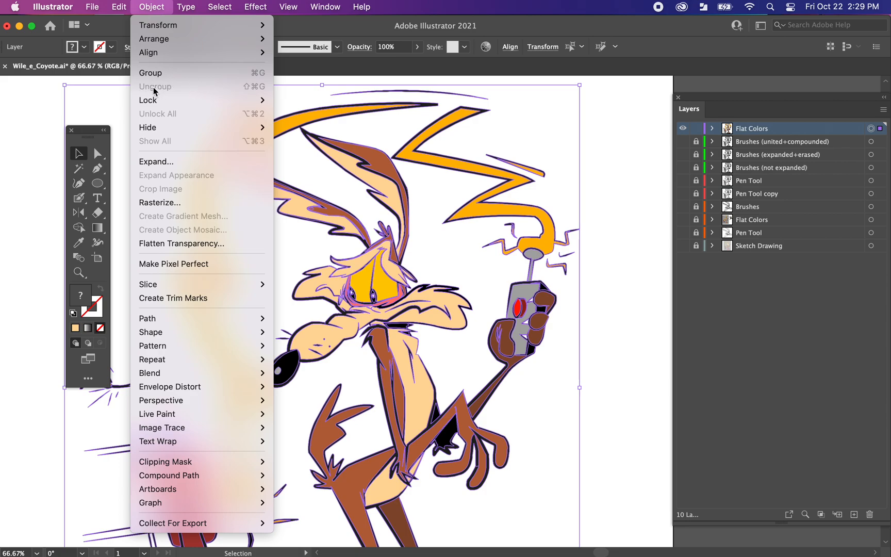
mouse_move(155, 92)
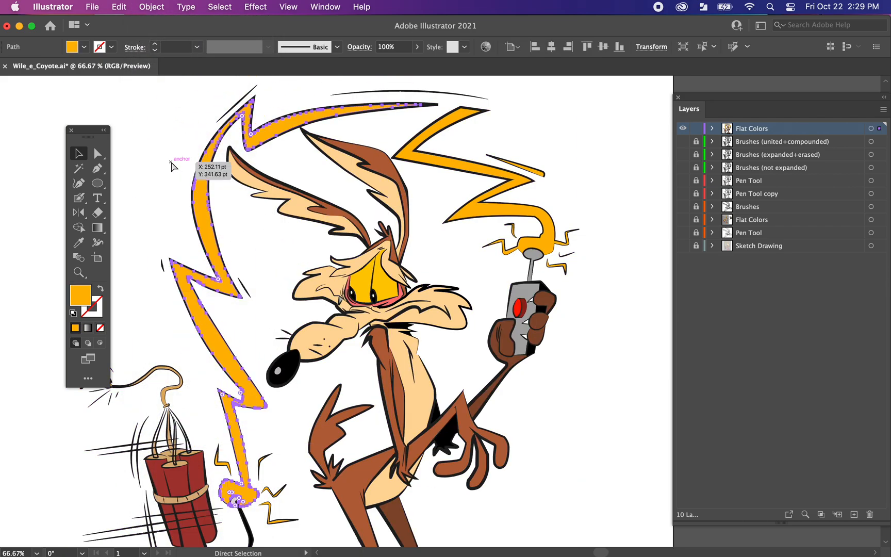
left_click(601, 345)
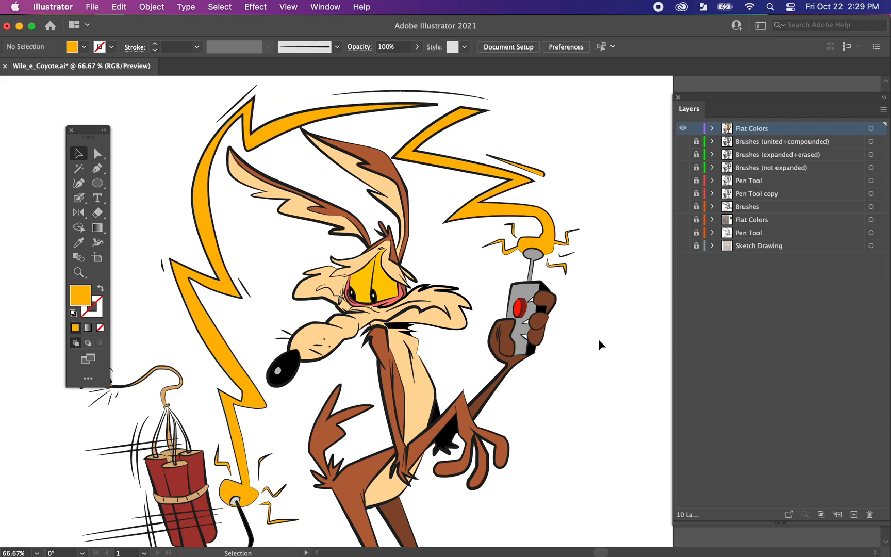
mouse_move(886, 108)
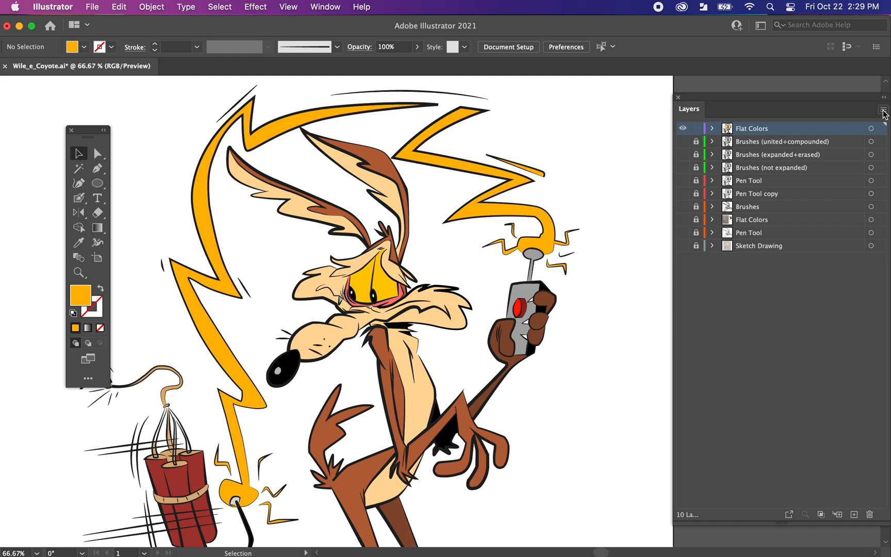
- Duplicate the Flat Colors layer and rename the copy 'Offset'
left_click(883, 109)
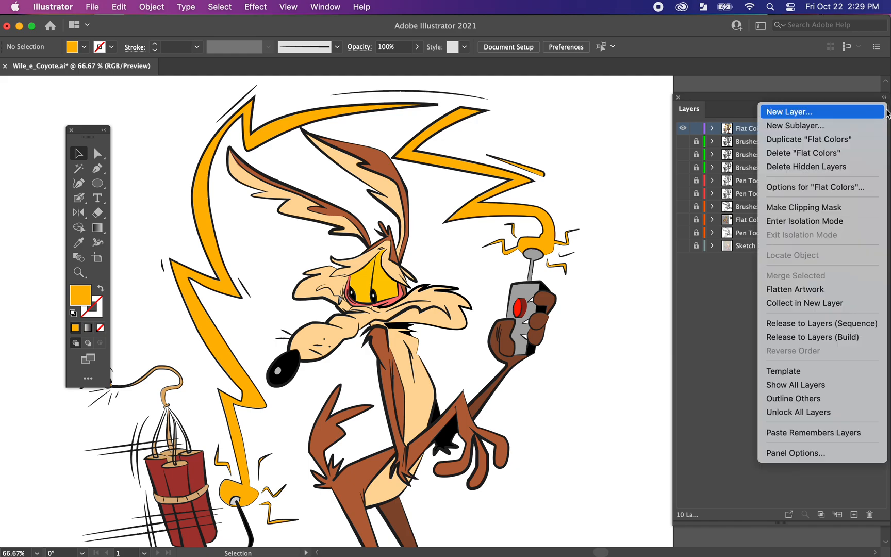
mouse_move(821, 140)
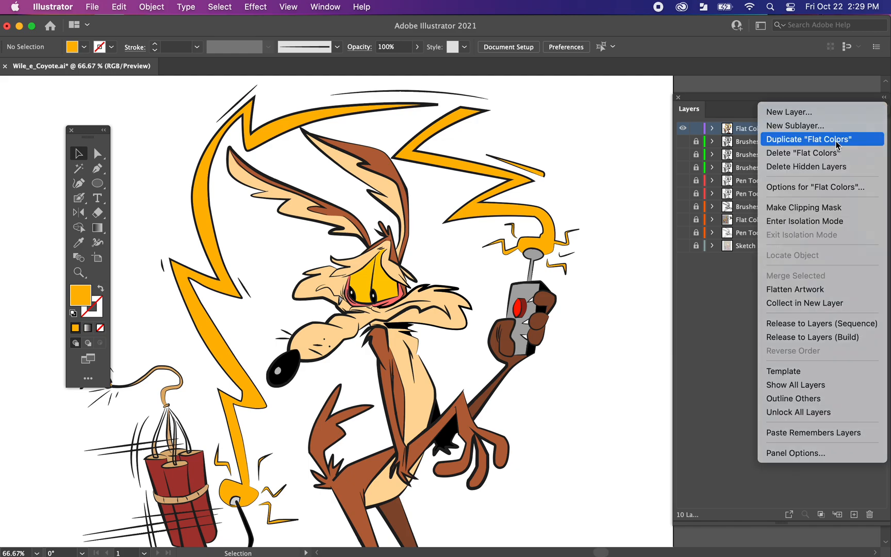
left_click(809, 139)
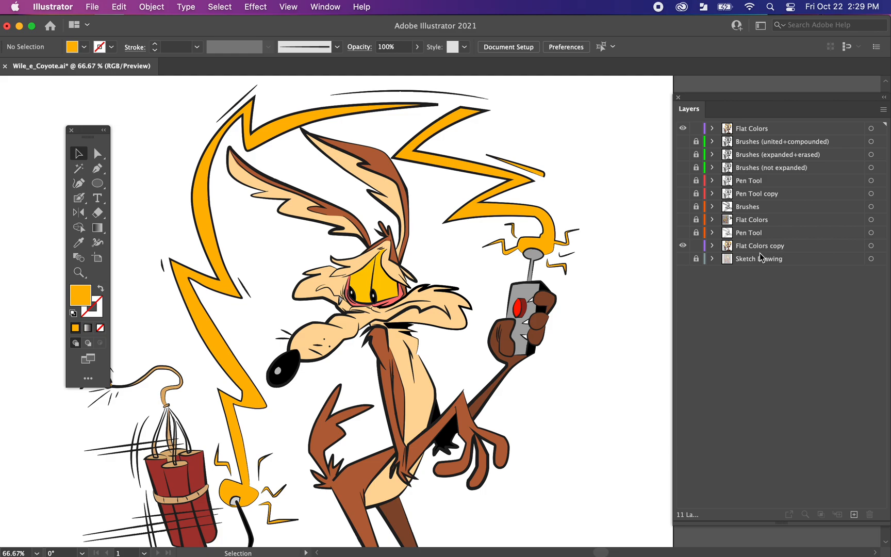
double_click(760, 245)
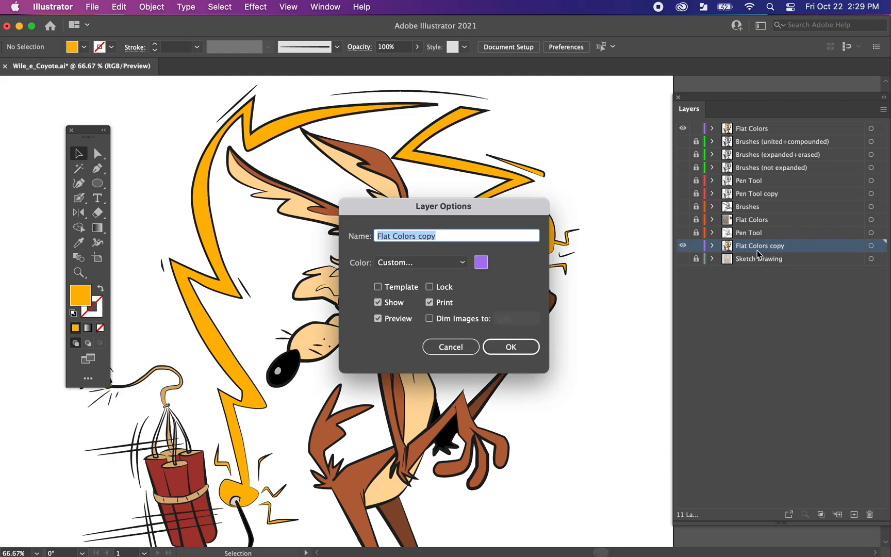
type("Offset")
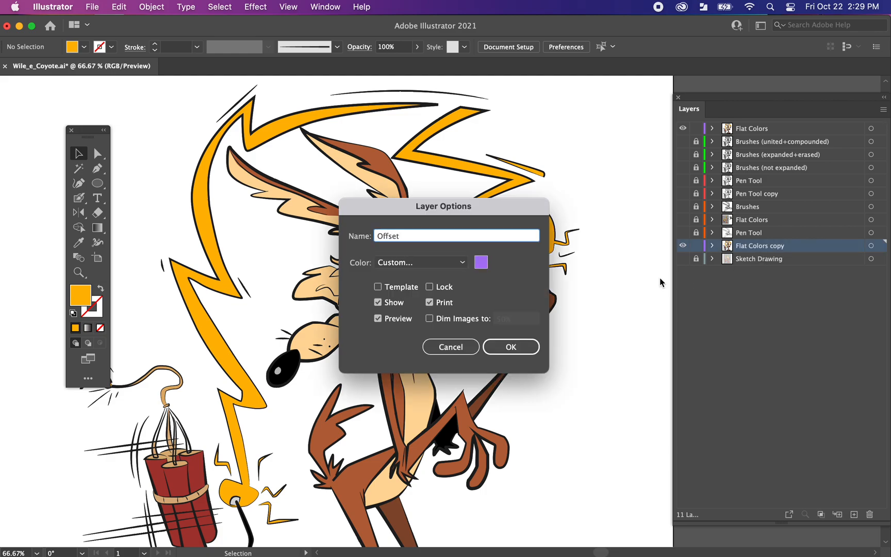
left_click(510, 347)
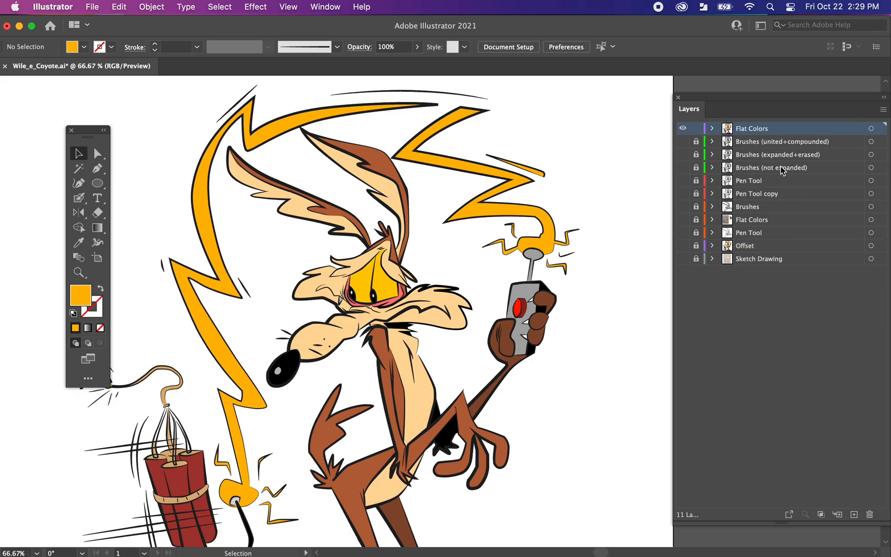
mouse_move(486, 273)
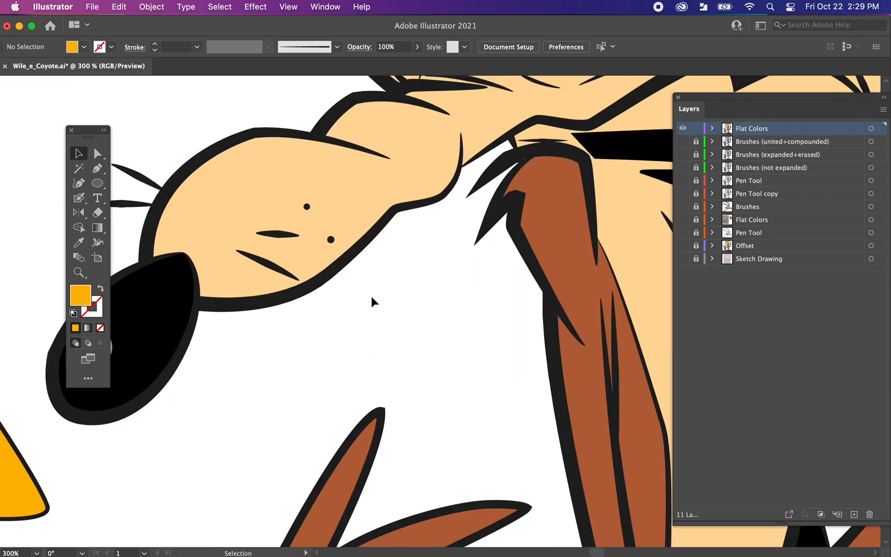
- Magic Wand-select the black outline shapes on Flat Colors, delete them, and zoom out
left_click(79, 168)
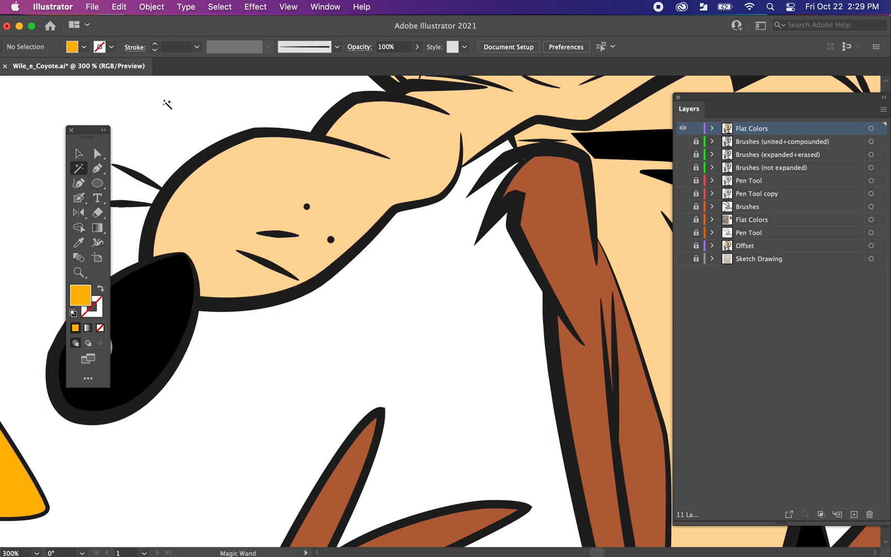
mouse_move(465, 300)
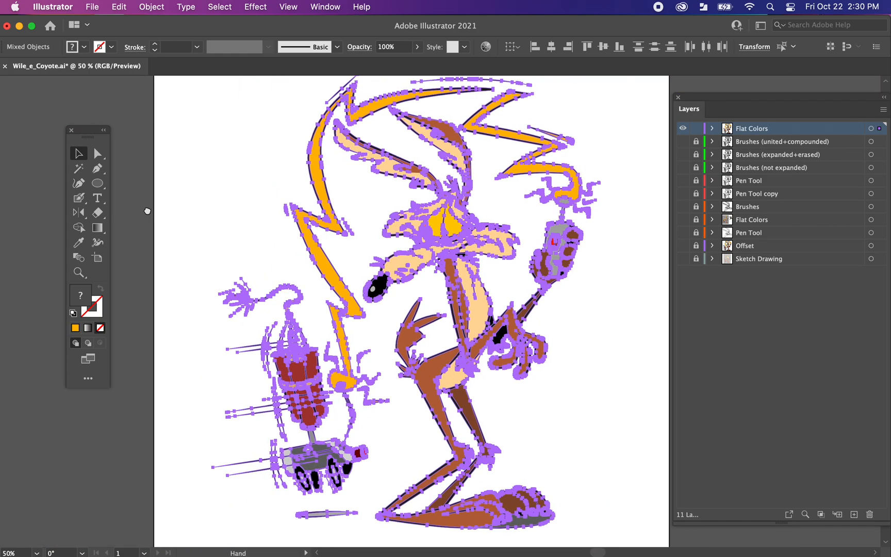
left_click(199, 253)
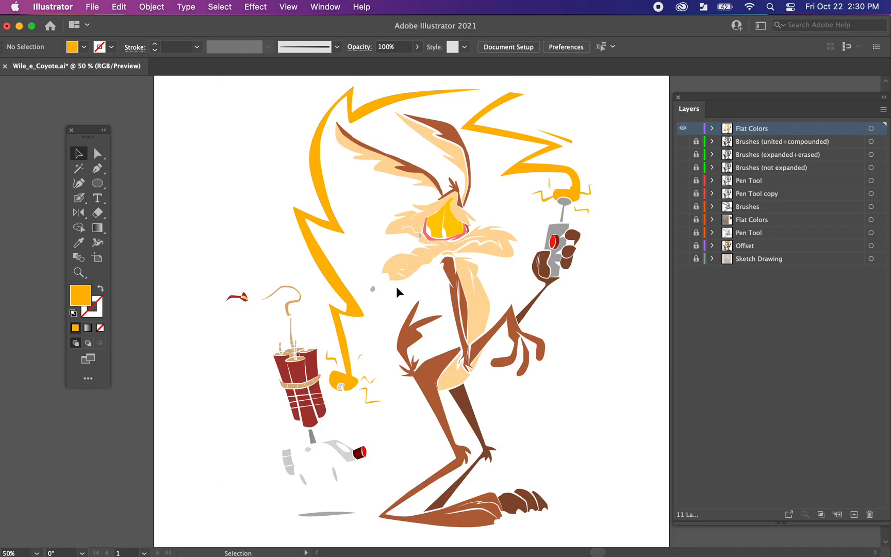
mouse_move(383, 290)
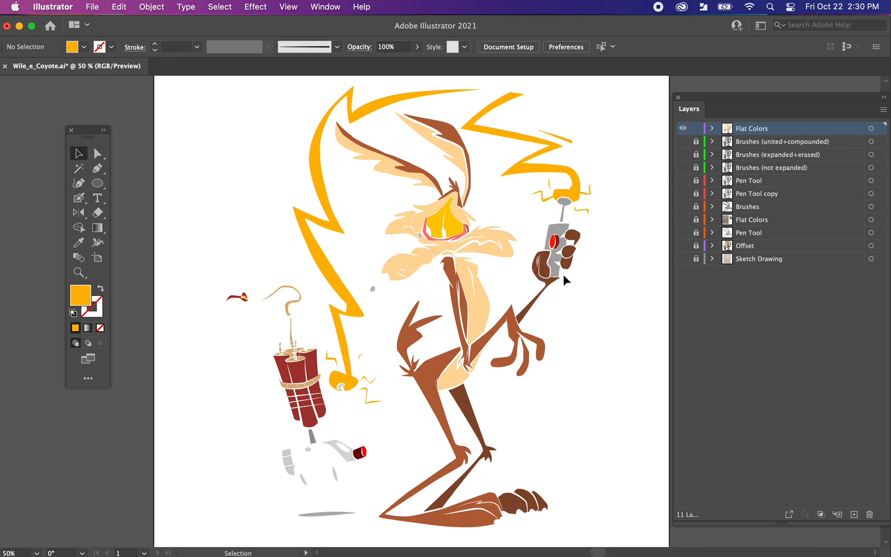
key("cmd+a")
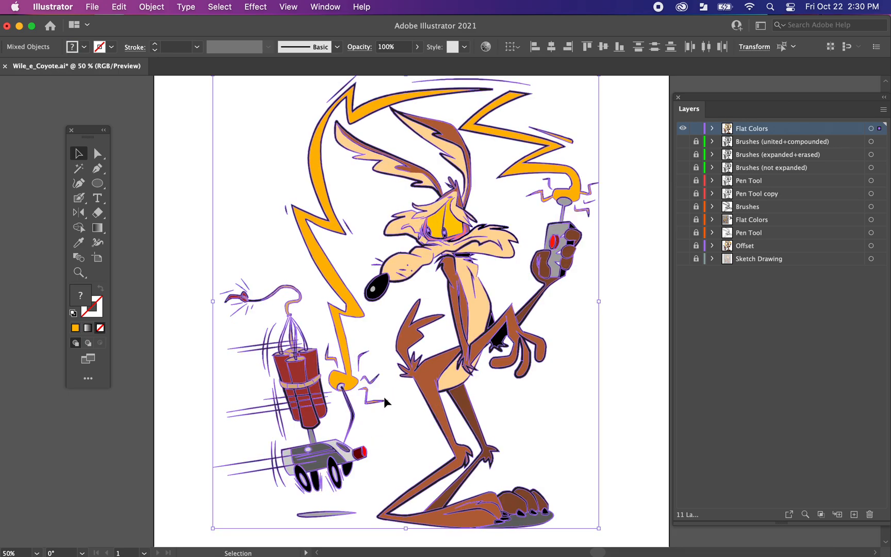
mouse_move(392, 333)
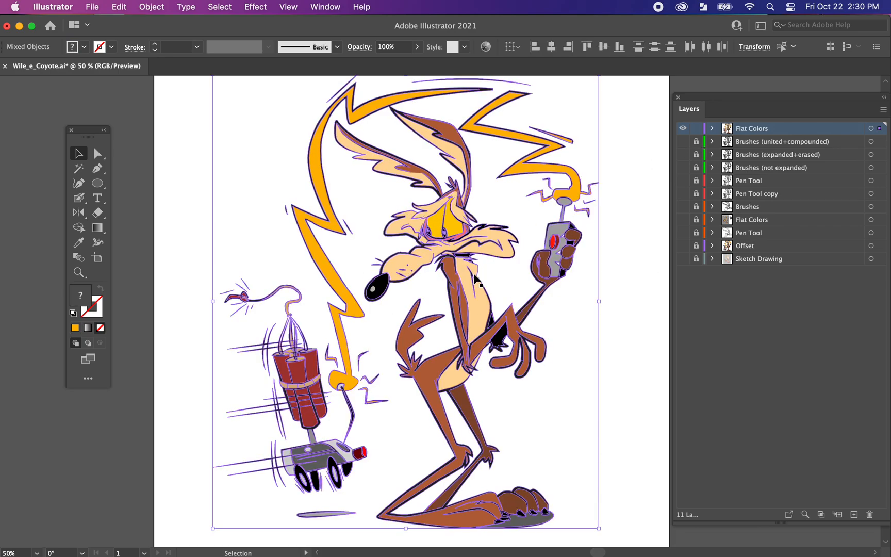
mouse_move(303, 319)
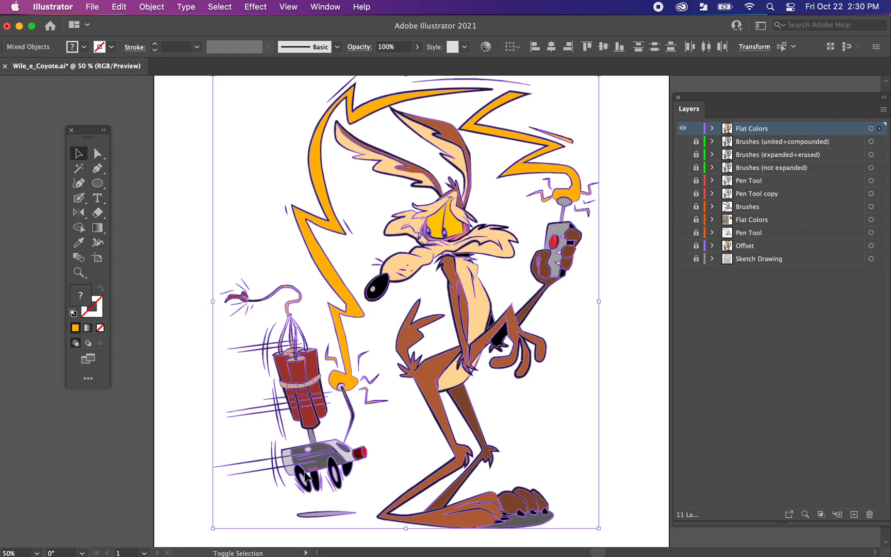
mouse_move(303, 477)
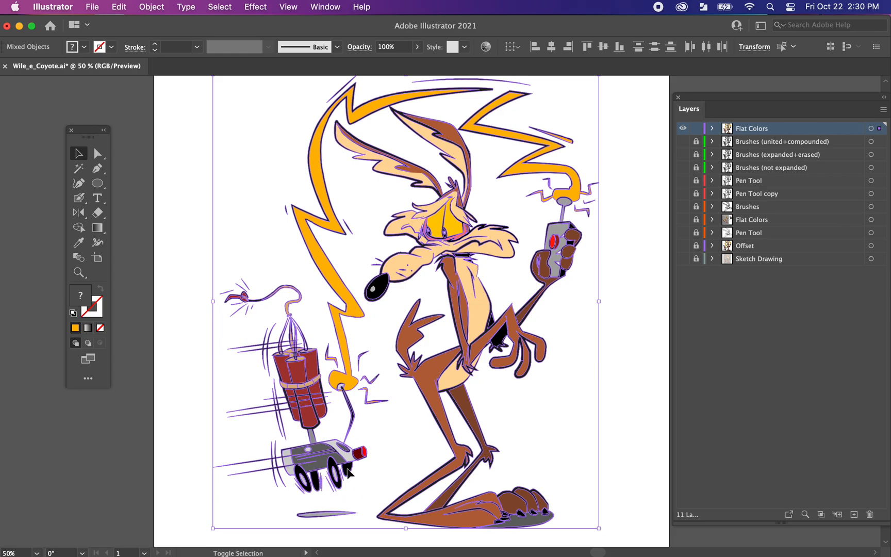
mouse_move(497, 344)
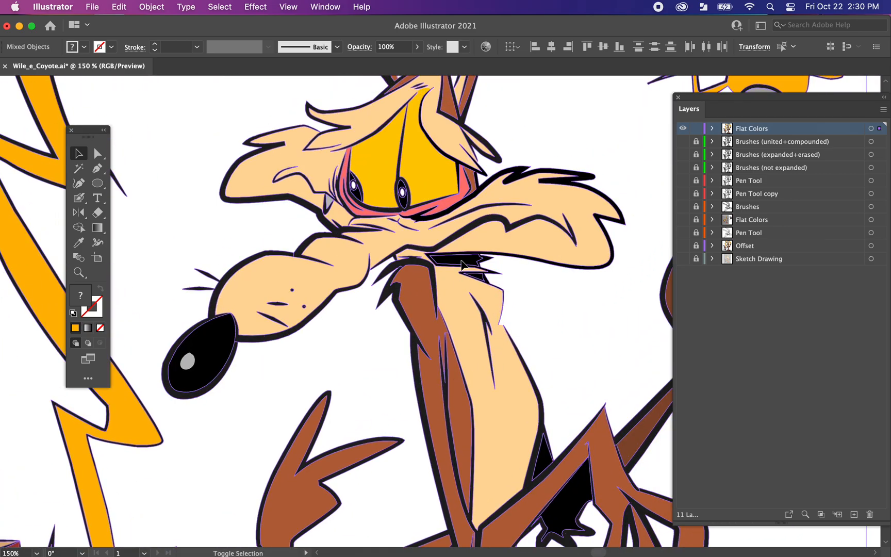
mouse_move(481, 282)
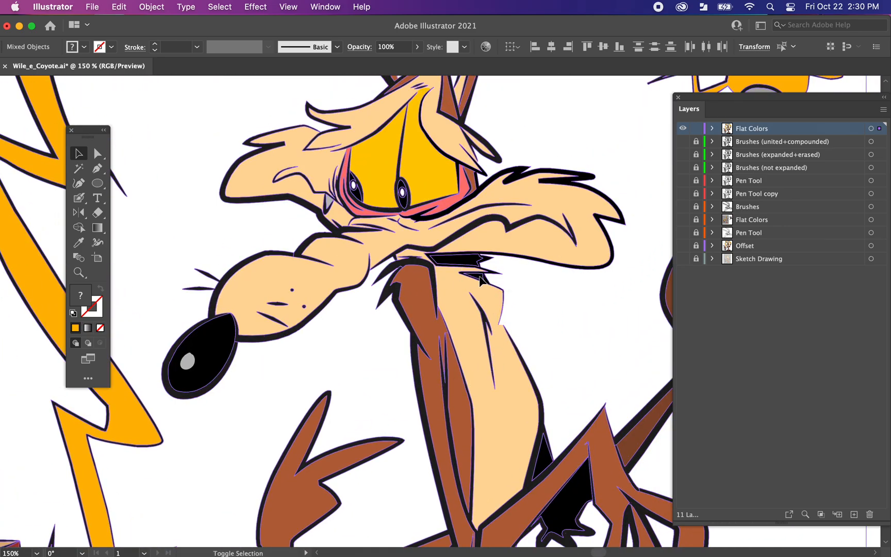
mouse_move(370, 202)
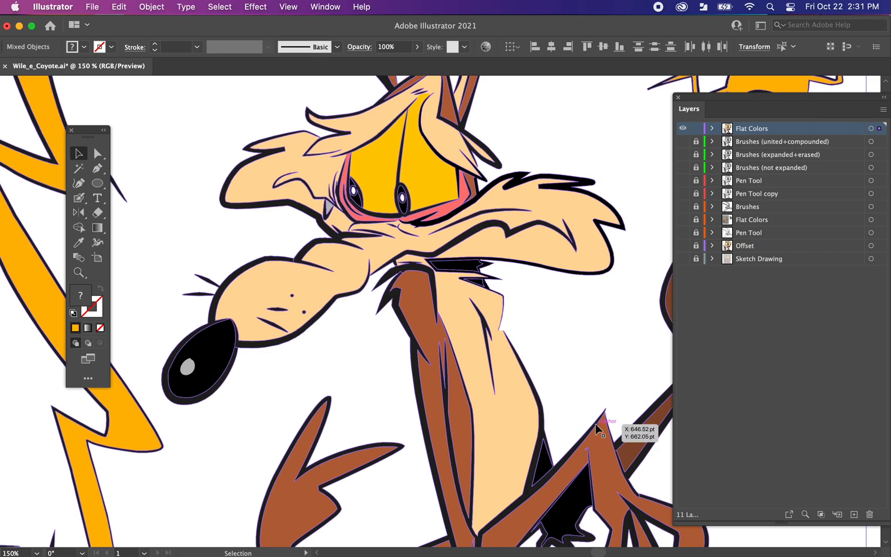
scroll("down", 3)
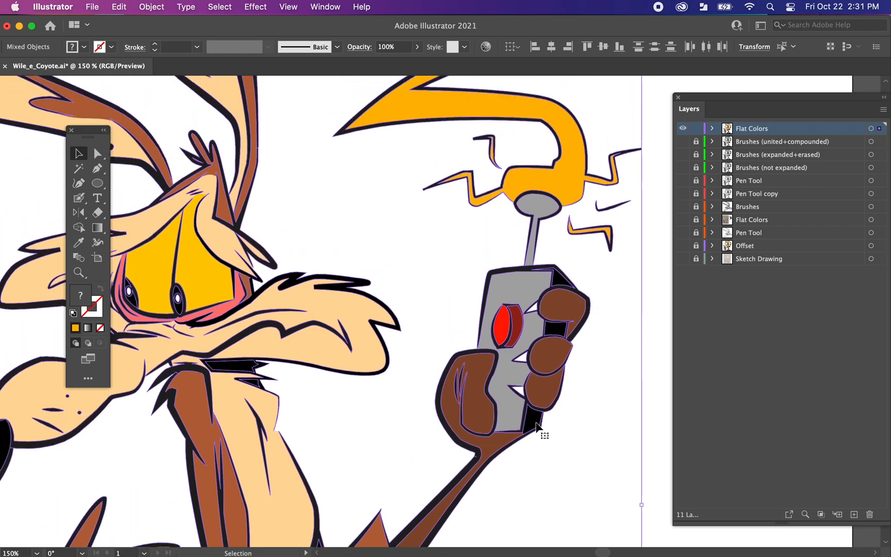
mouse_move(534, 425)
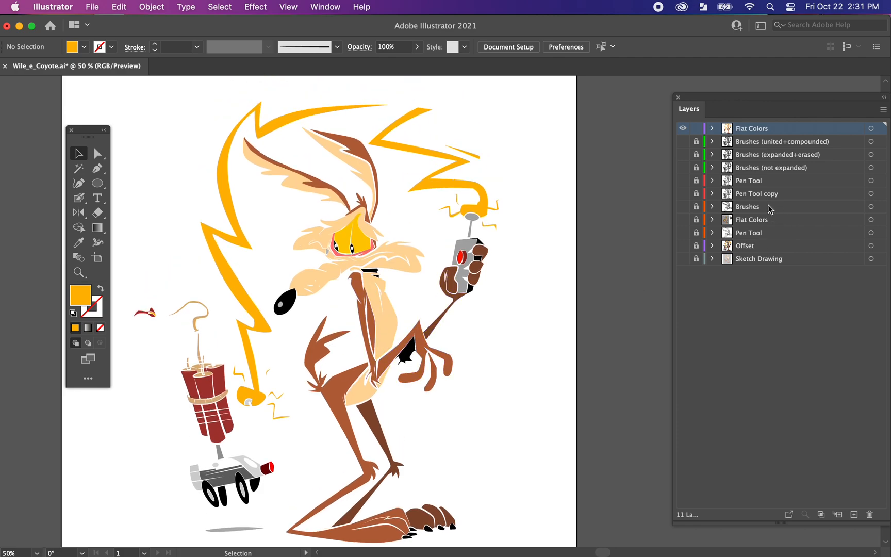
- Move Brushes (united+compounded) to the top of the stack, toggling its visibility on then off
left_click(782, 141)
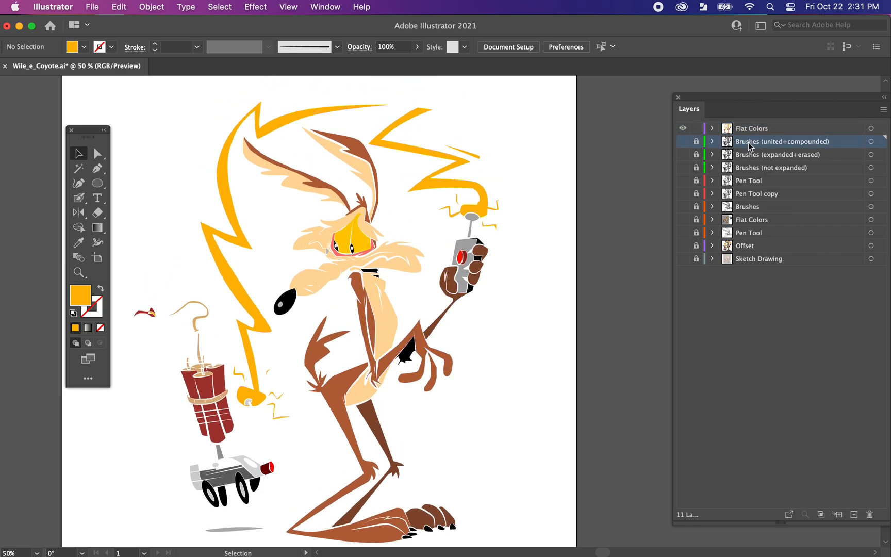
left_click(752, 128)
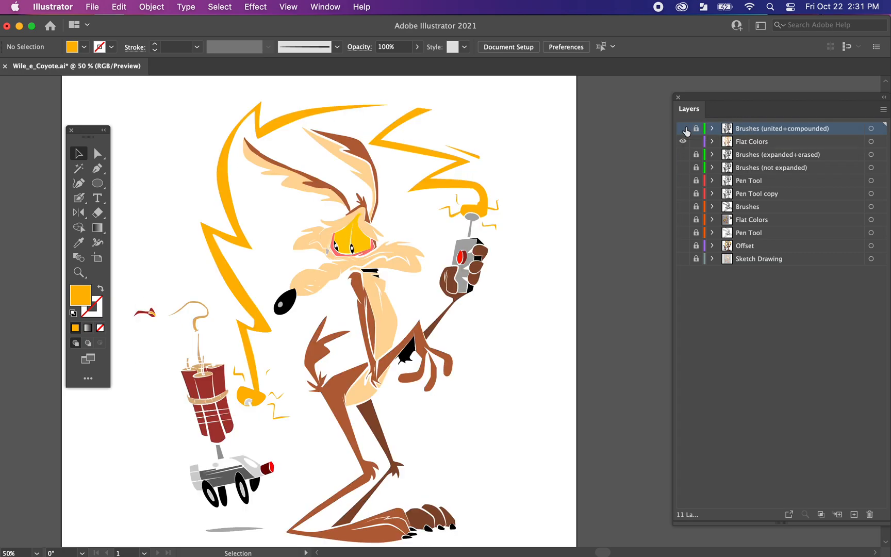
left_click(683, 141)
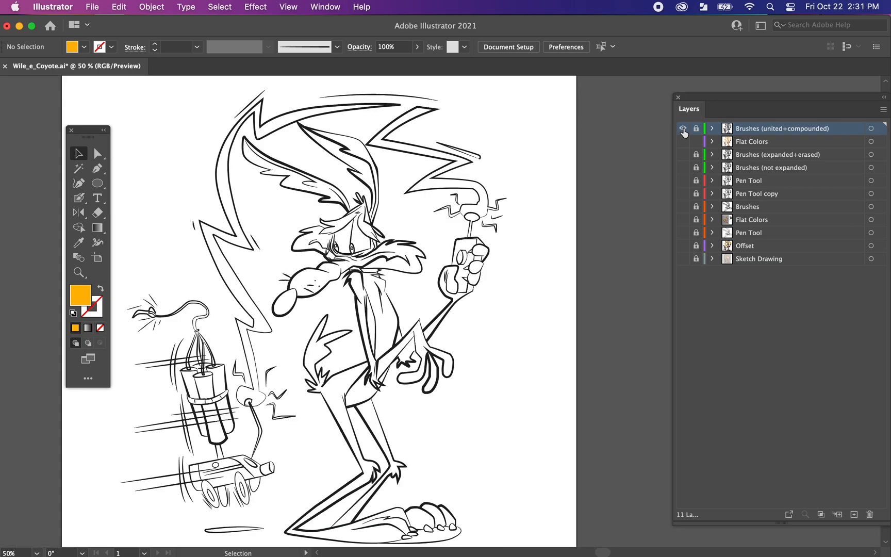
left_click(684, 141)
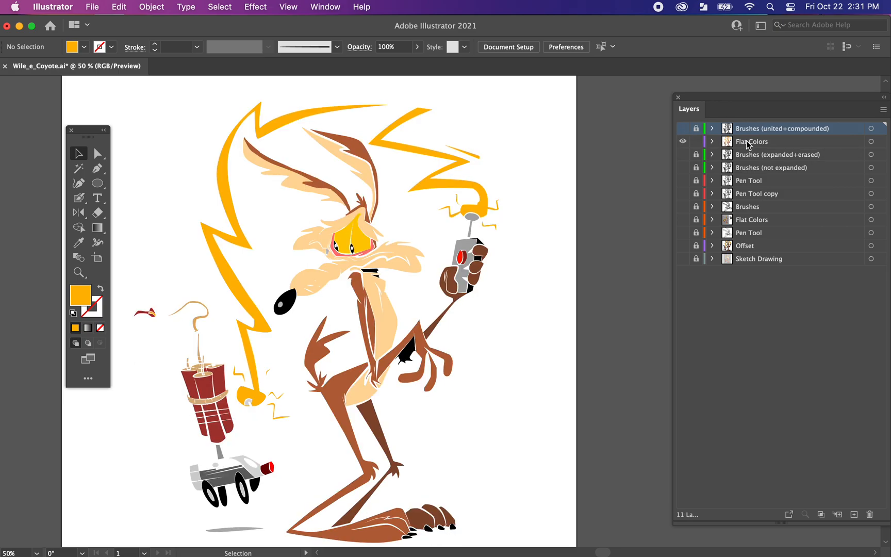
- Duplicate the Flat Colors layer and rename the copy 'Shadows'
left_click(751, 140)
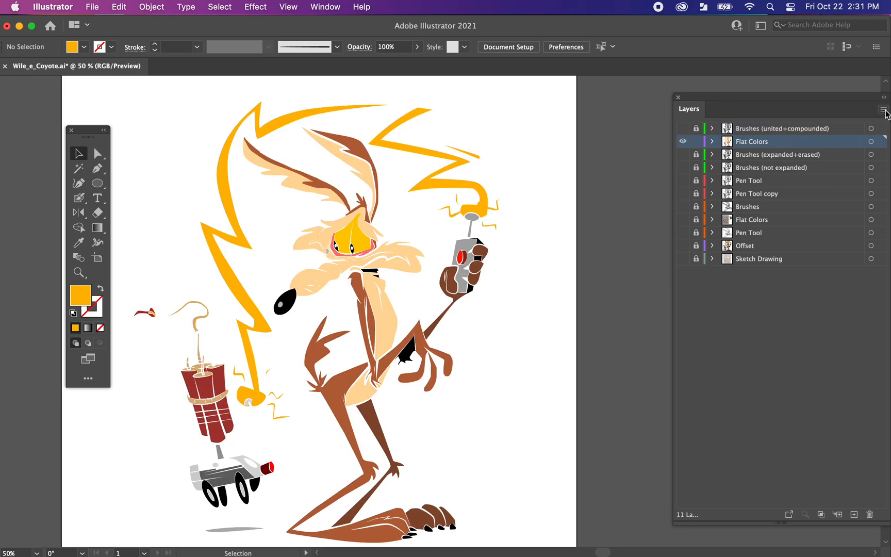
left_click(885, 110)
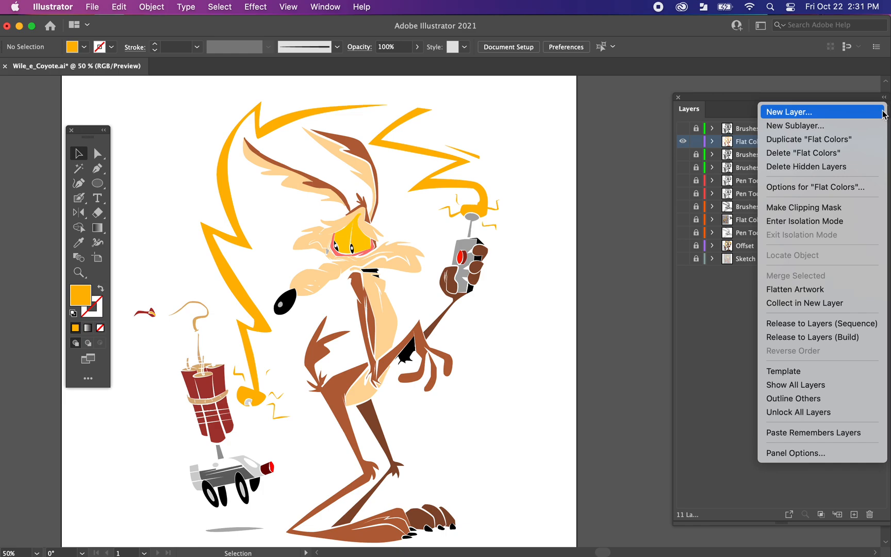
left_click(808, 139)
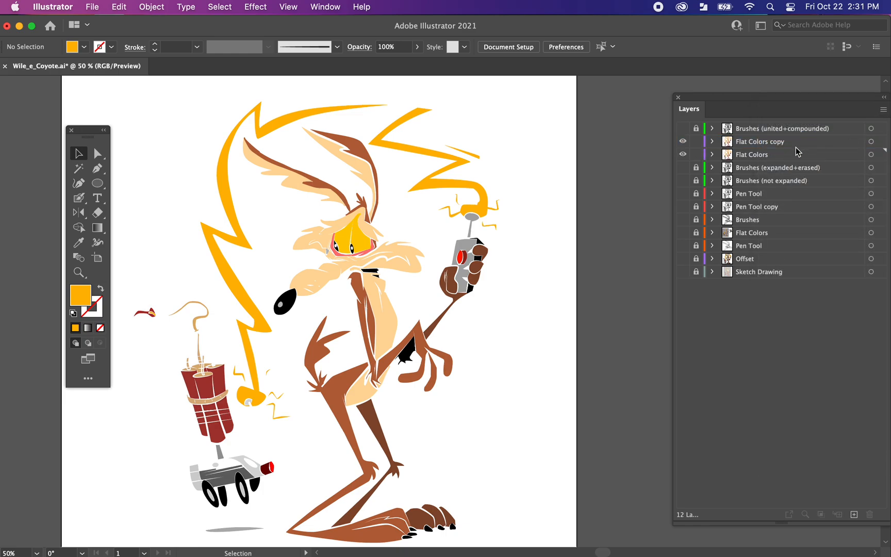
double_click(762, 141)
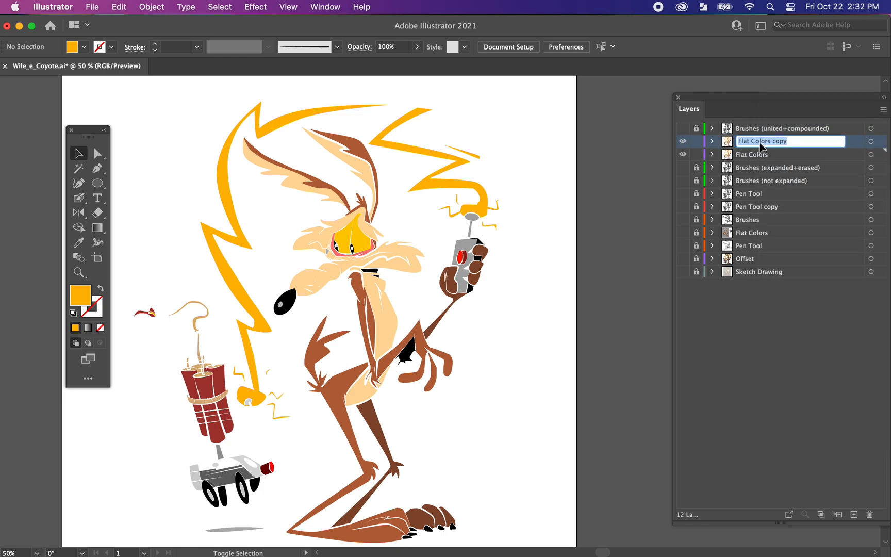
type("Shadows")
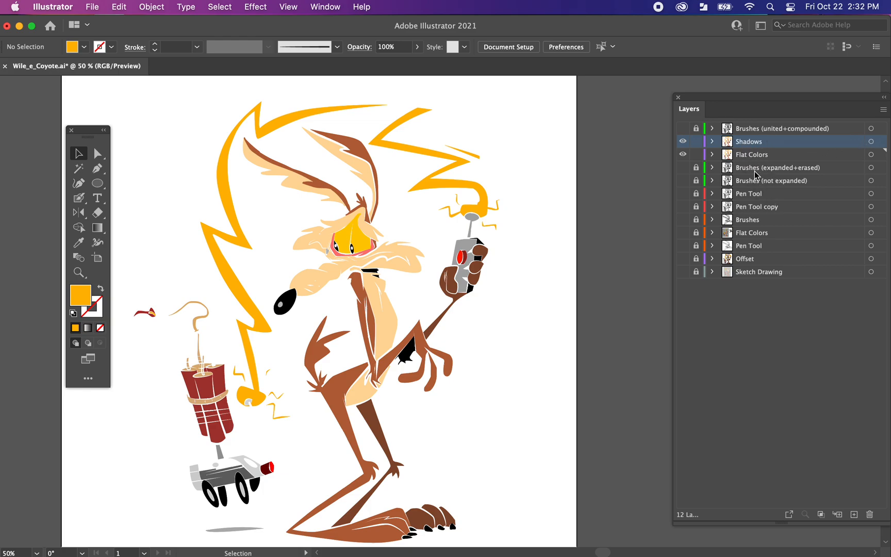
mouse_move(791, 158)
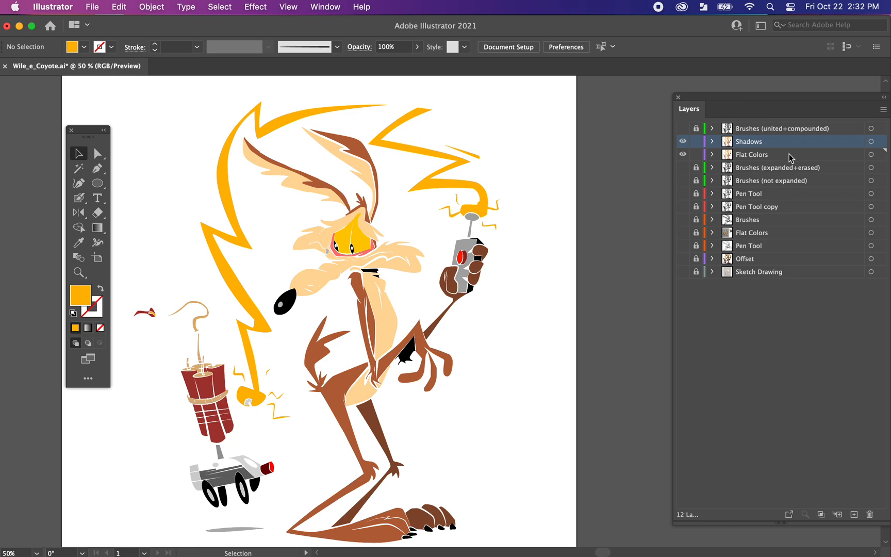
- Create a Flat Colors copy named 'Gradient', hide Gradient and Shadows, and show Brushes
left_click(885, 108)
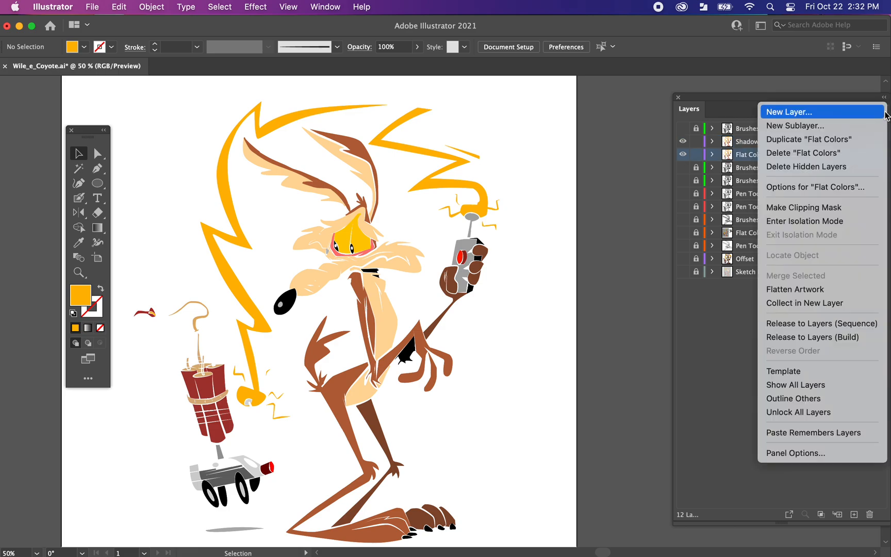
mouse_move(822, 139)
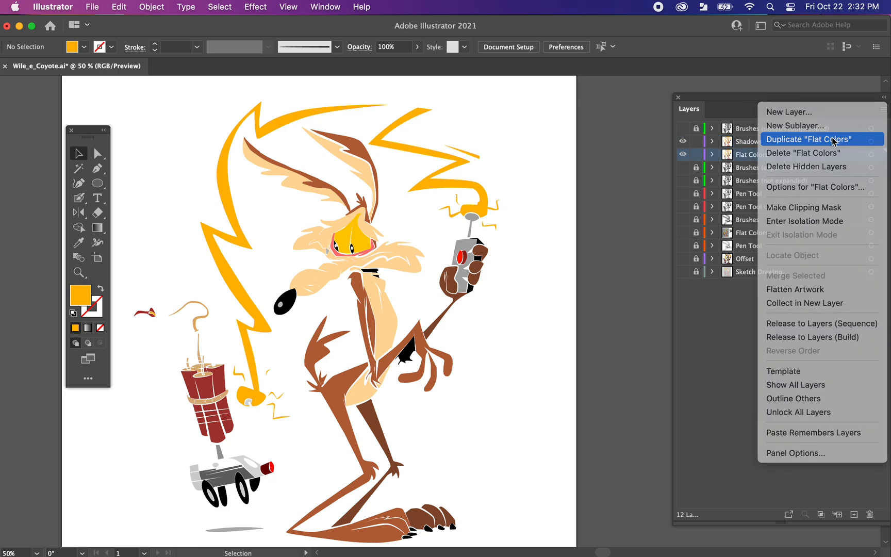
left_click(809, 139)
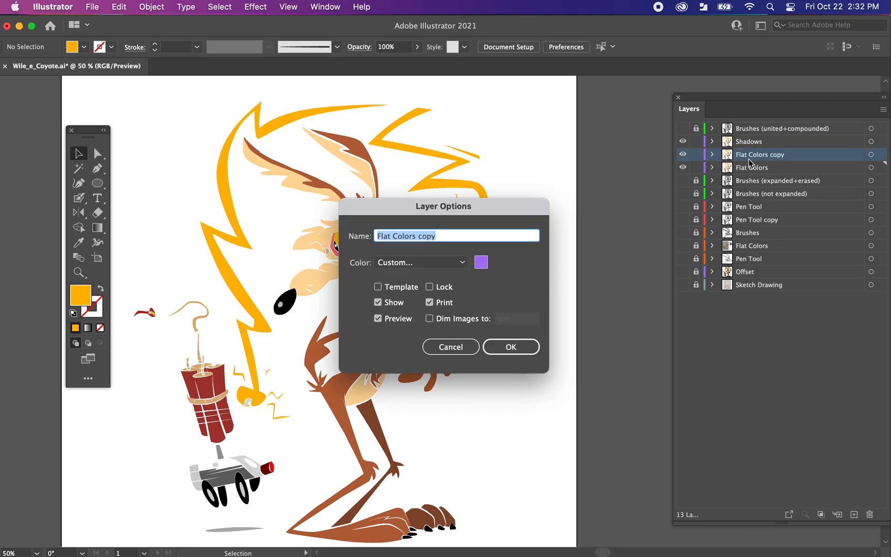
type("Gradient")
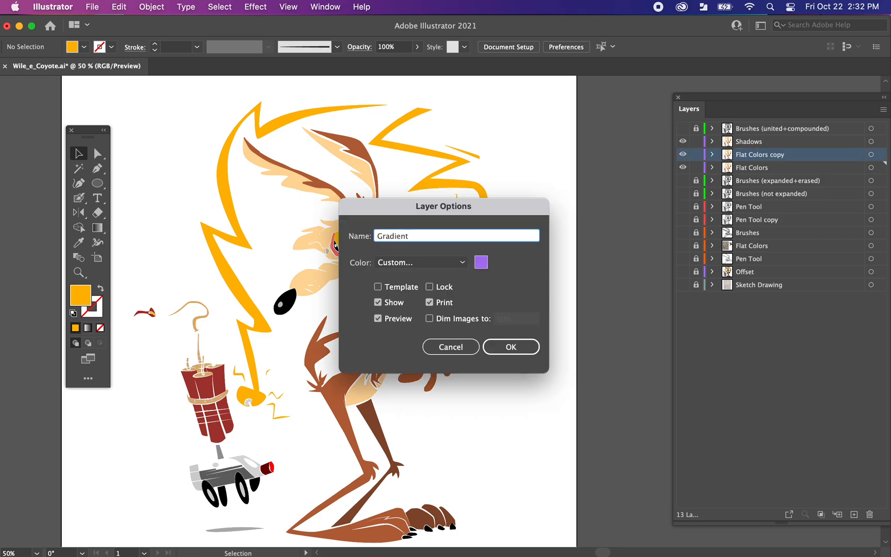
left_click(510, 347)
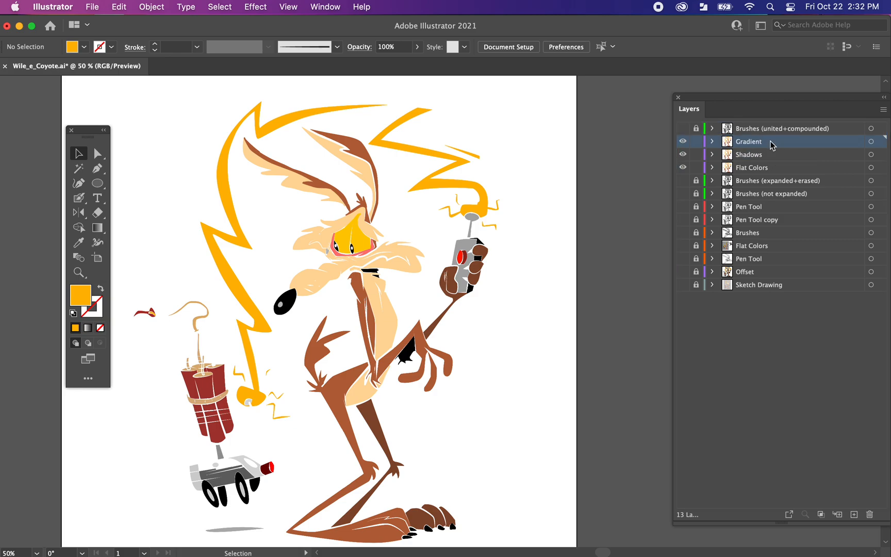
left_click(683, 129)
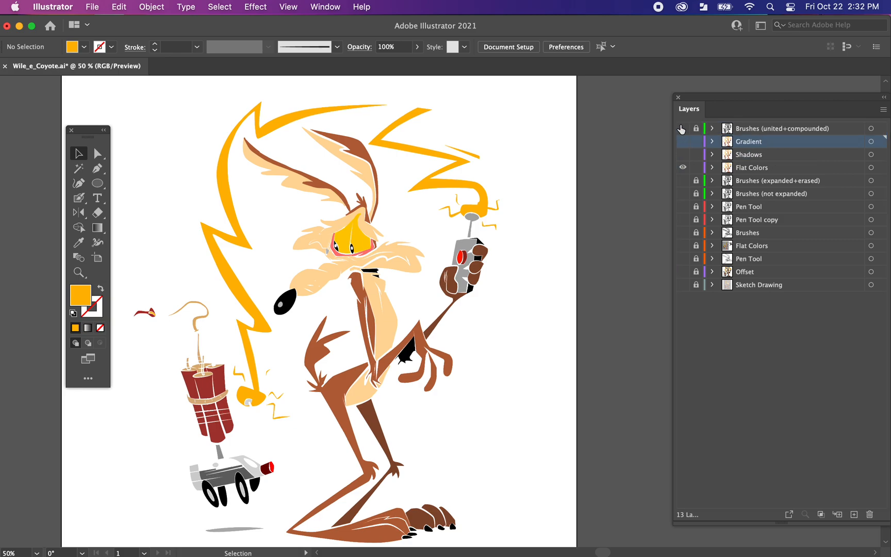
left_click(683, 128)
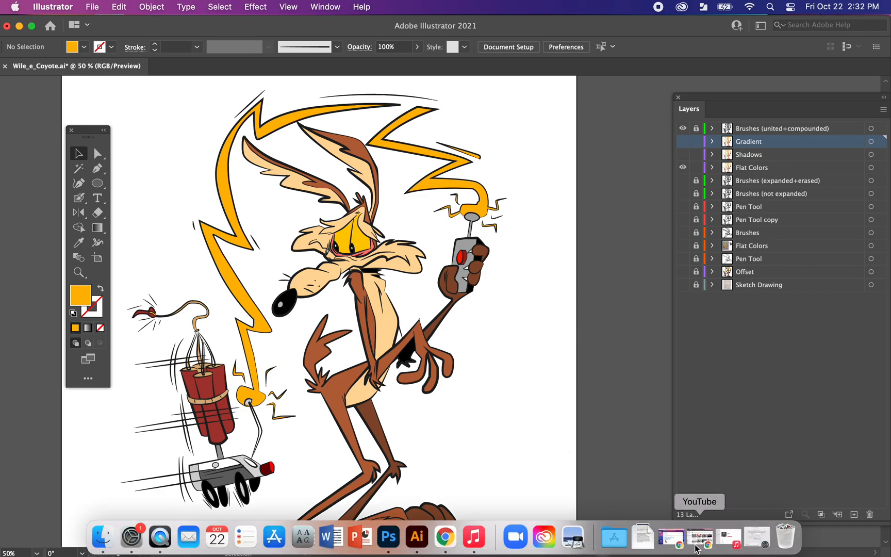
mouse_move(701, 547)
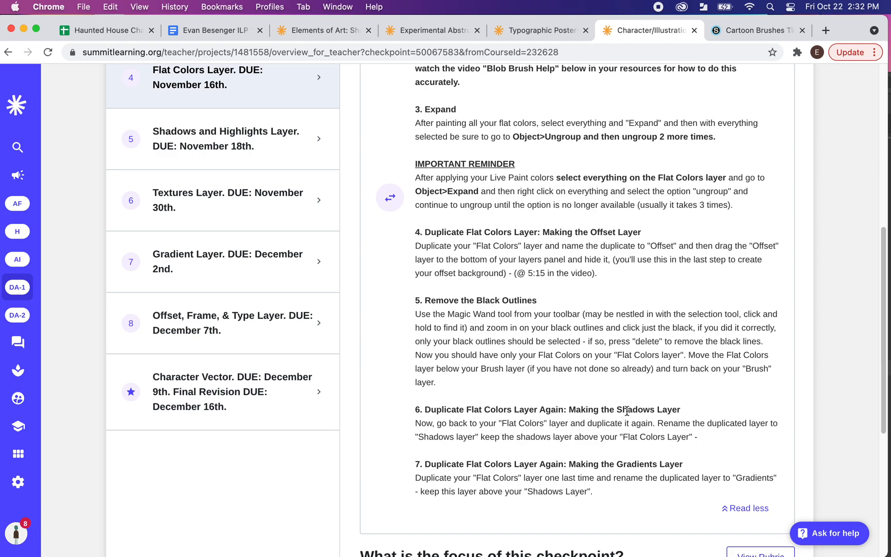
mouse_move(562, 460)
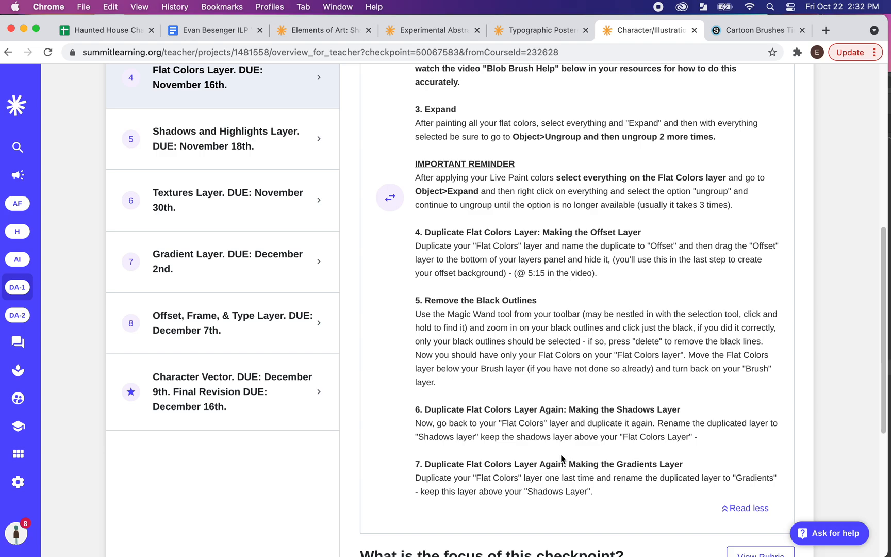
left_click(417, 536)
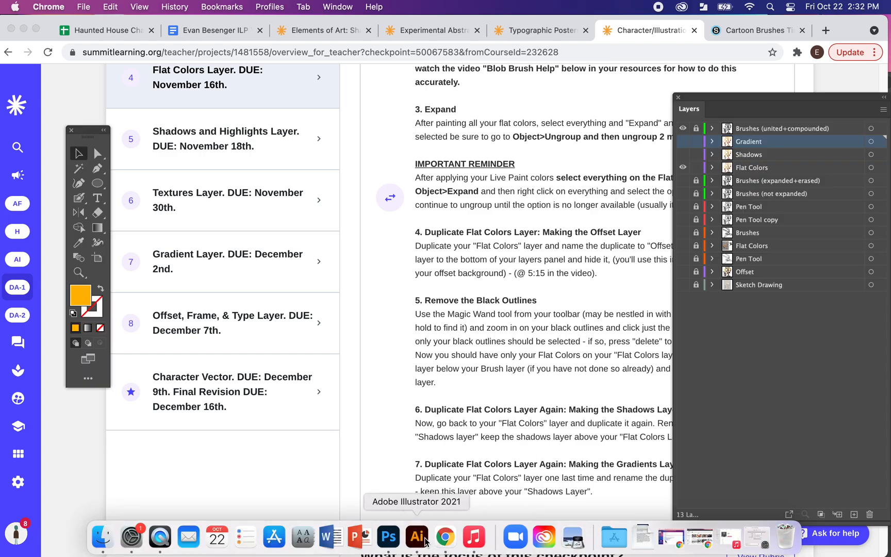
left_click(417, 536)
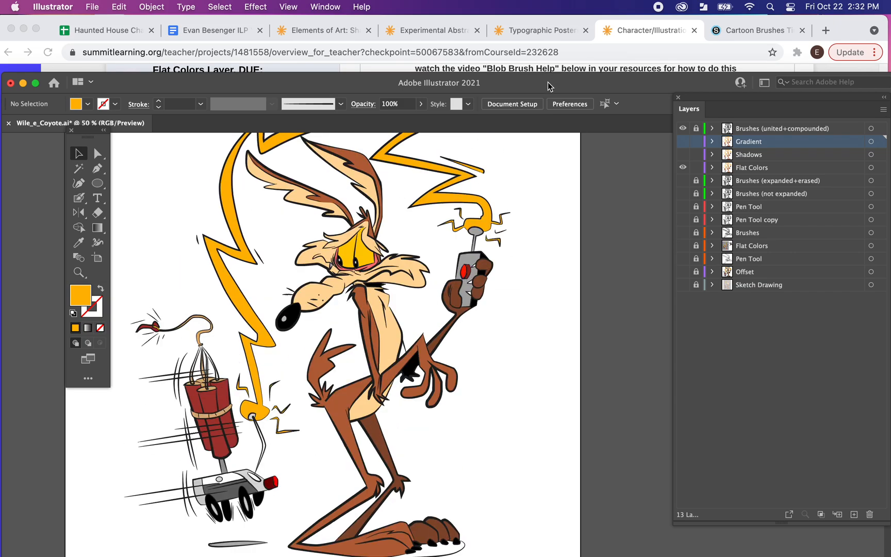